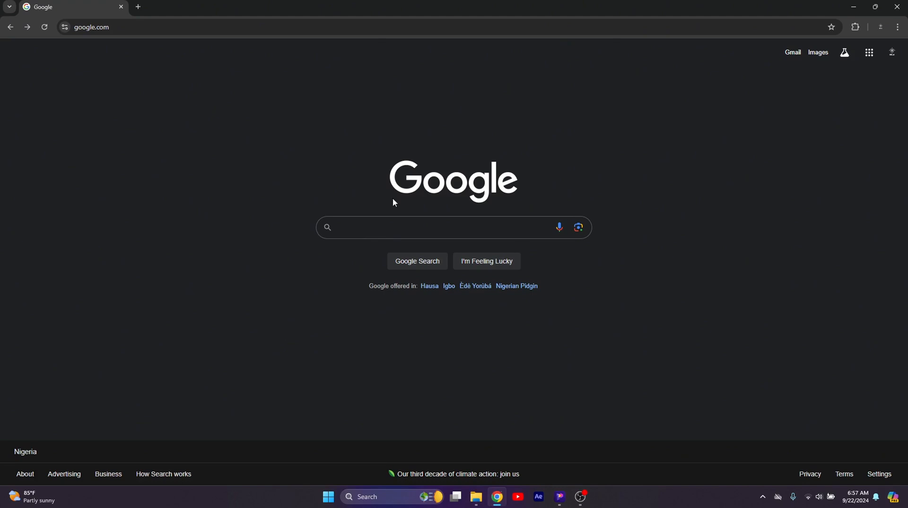
- Search Google for 'hitpaw edimakor' using the suggestion after typing 'hitpa'
{"action": "type", "text": "hitpa"}
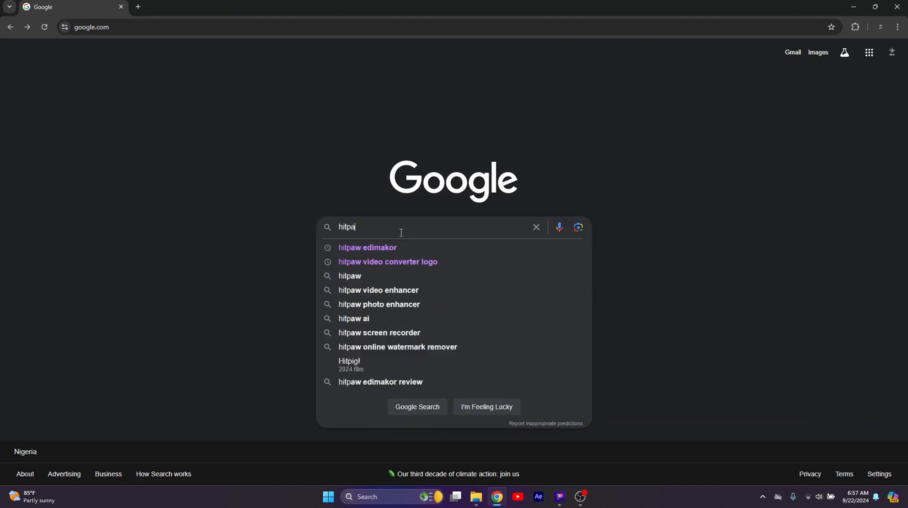
{"action": "left_click", "coordinate": [367, 248]}
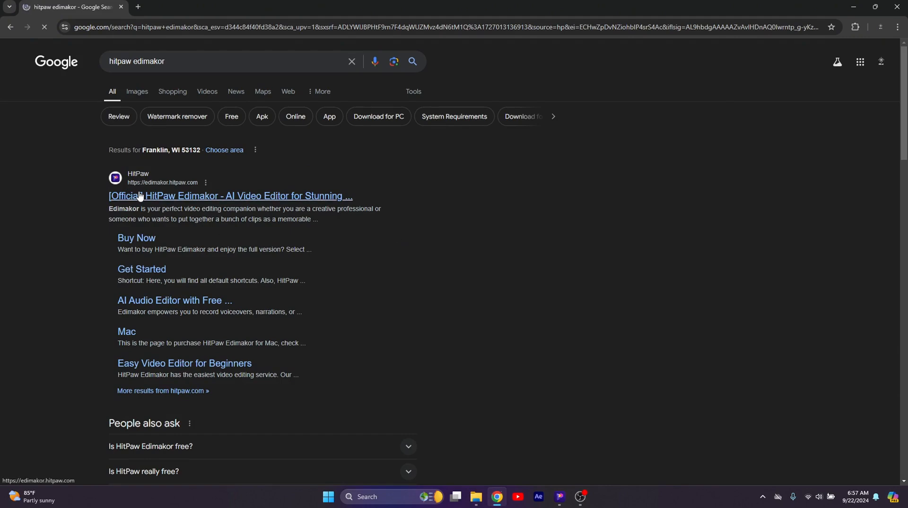
- Browse the official Edimakor homepage down to the AI Talking Avatar section and return to the top
{"action": "left_click", "coordinate": [230, 196]}
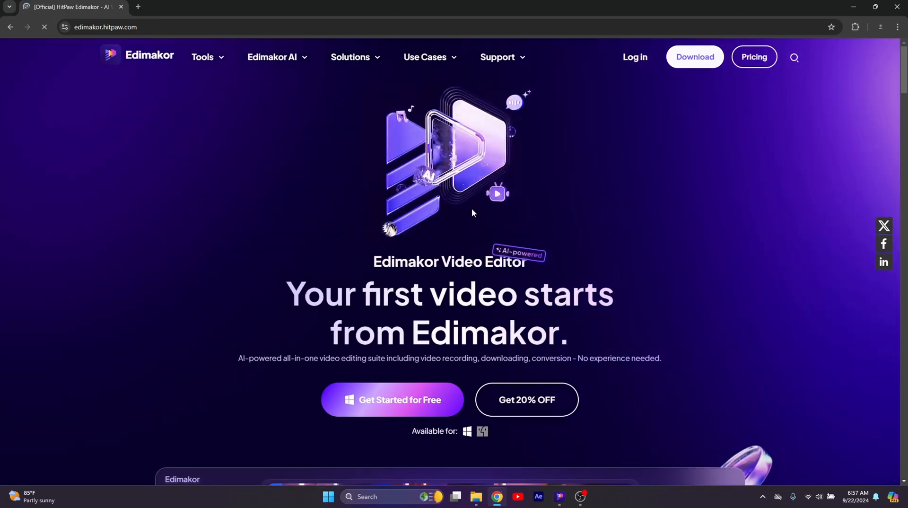
{"action": "scroll", "scroll_direction": "down", "scroll_amount": 3}
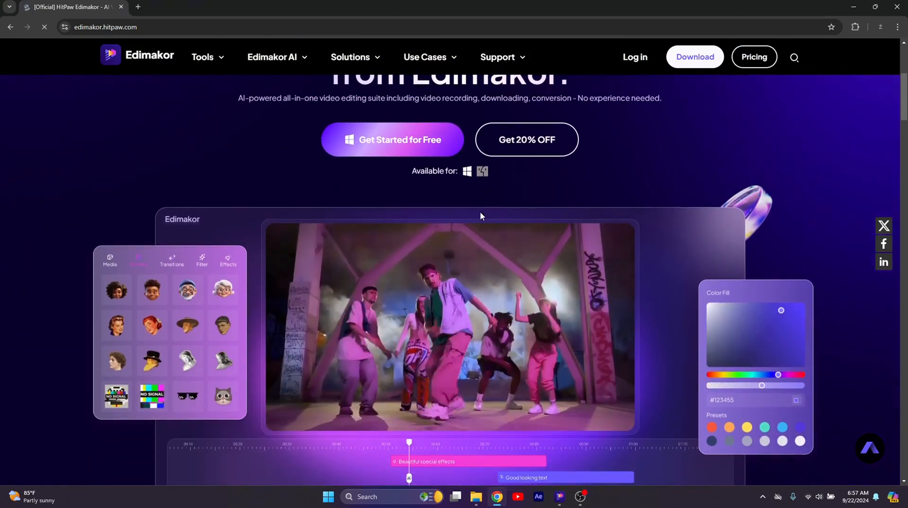
{"action": "scroll", "scroll_direction": "down", "scroll_amount": 3}
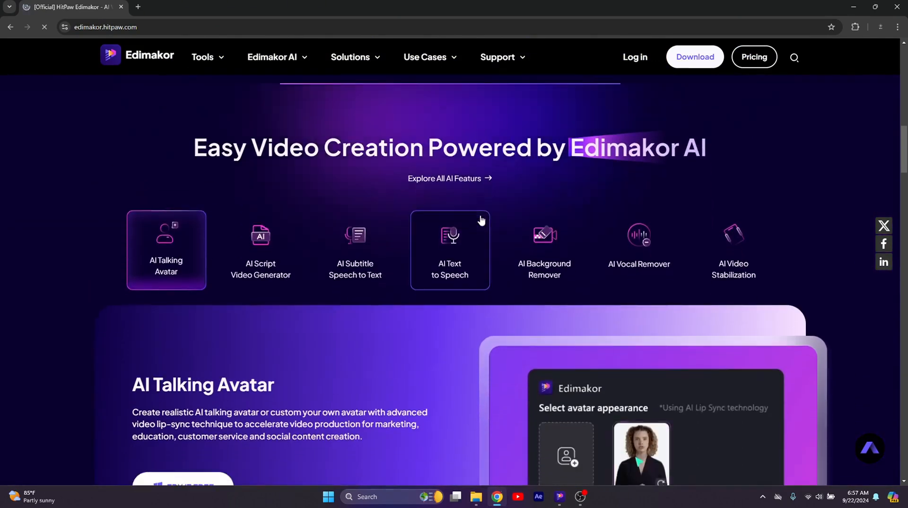
{"action": "scroll", "scroll_direction": "down", "scroll_amount": 3}
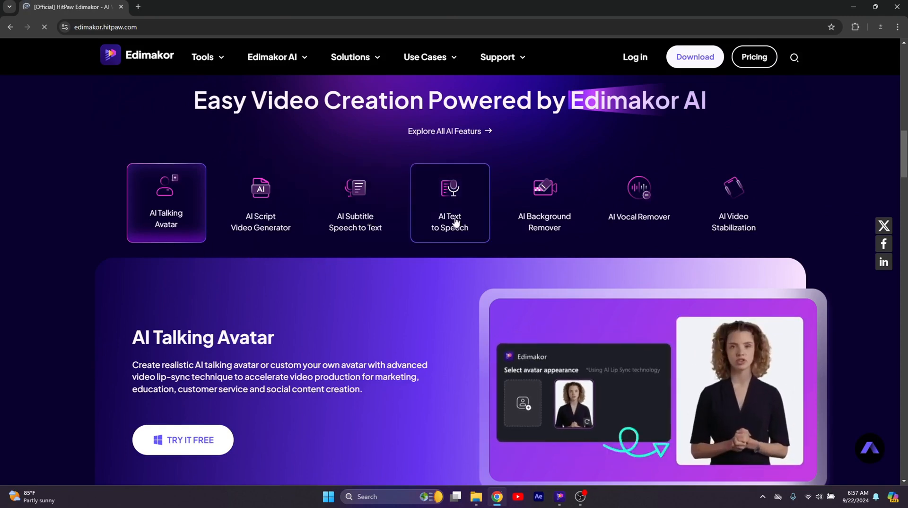
{"action": "scroll", "scroll_direction": "down", "scroll_amount": 3}
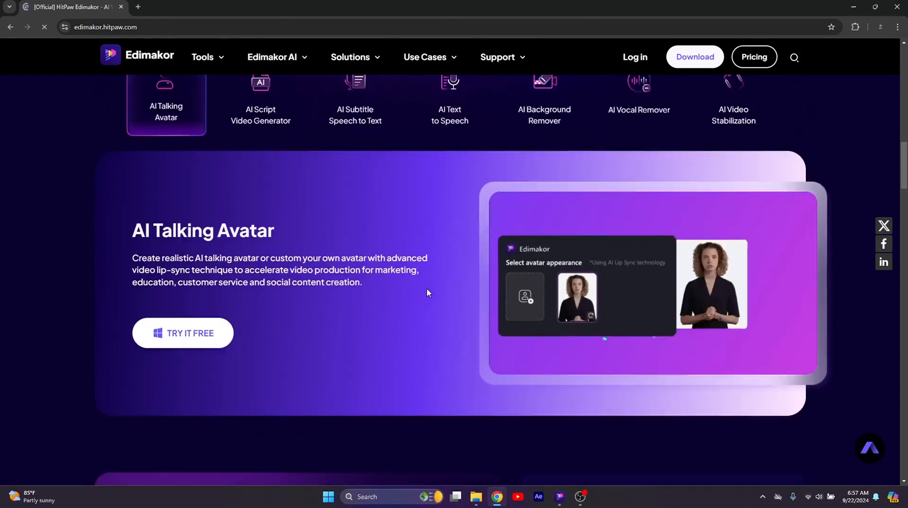
{"action": "scroll", "scroll_direction": "down", "scroll_amount": 3}
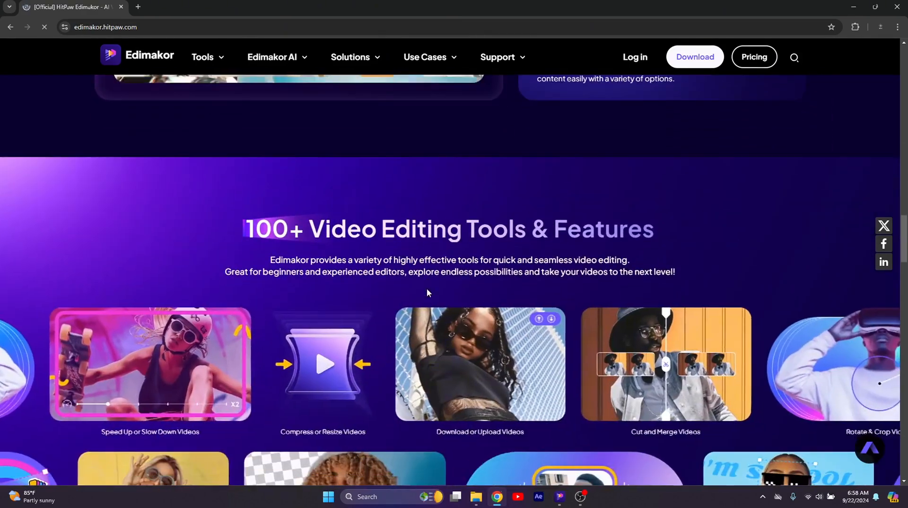
{"action": "scroll", "scroll_direction": "down", "scroll_amount": 3}
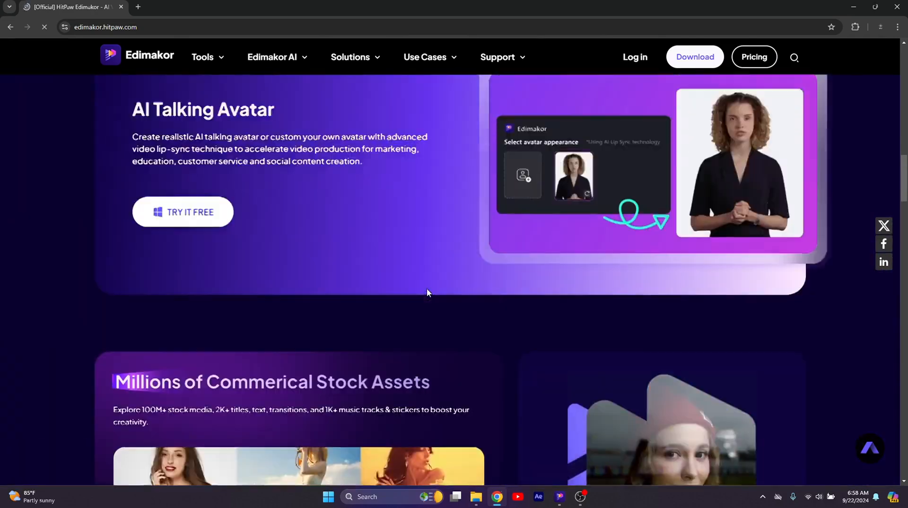
{"action": "left_click", "coordinate": [694, 57]}
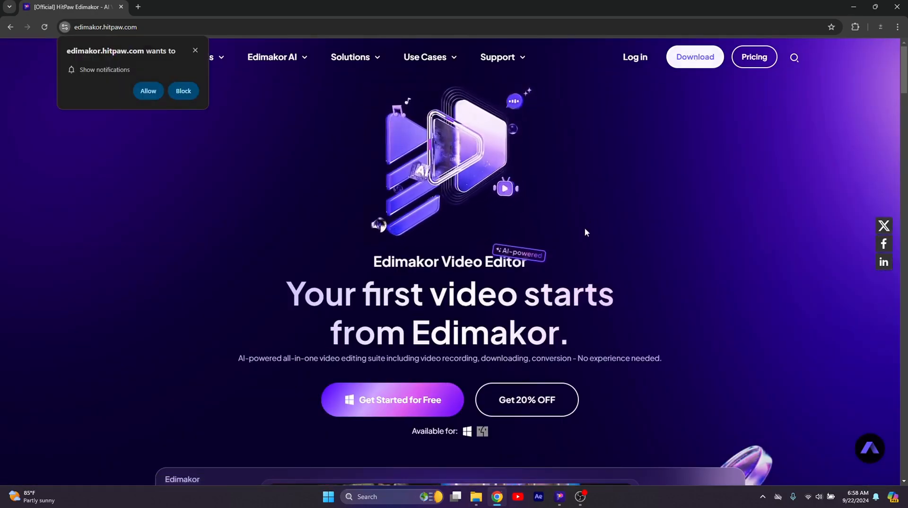
- Launch the Edimakor desktop app, look through its Toolbox, and return to the Create Video screen
{"action": "left_click", "coordinate": [557, 496]}
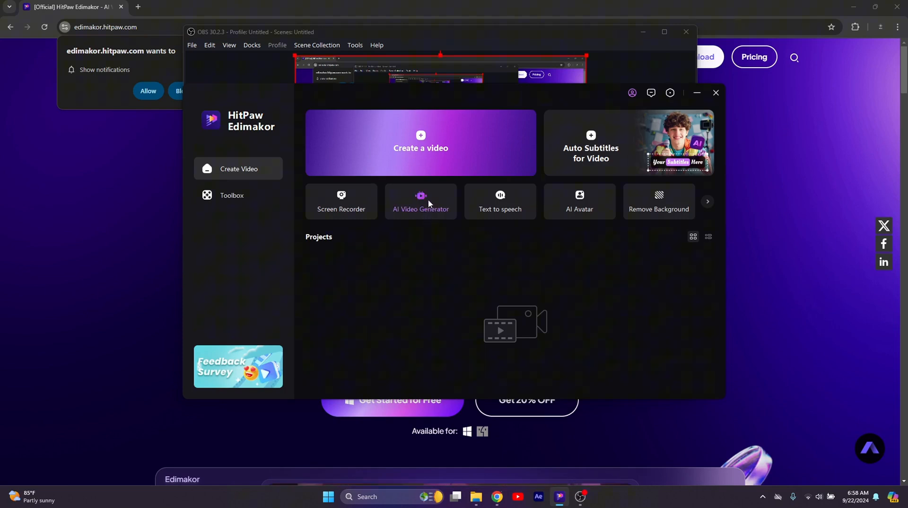
{"action": "mouse_move", "coordinate": [583, 246]}
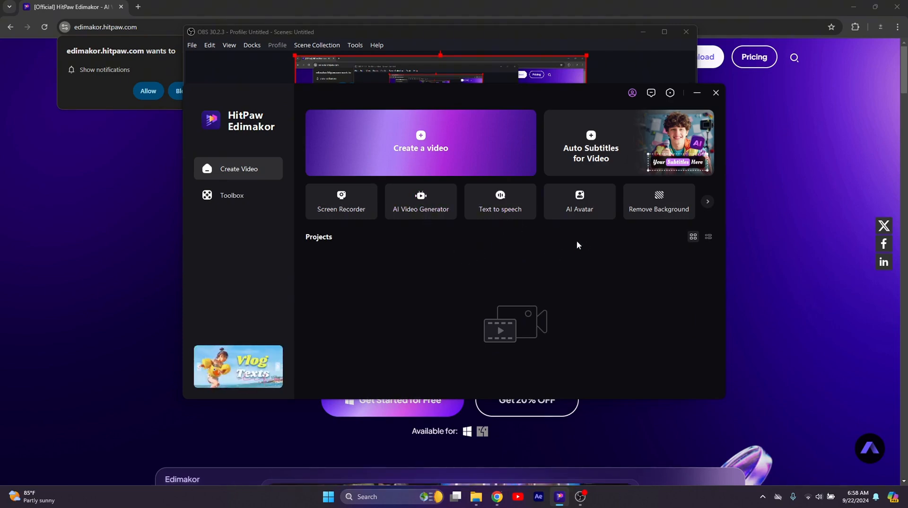
{"action": "left_click", "coordinate": [231, 196]}
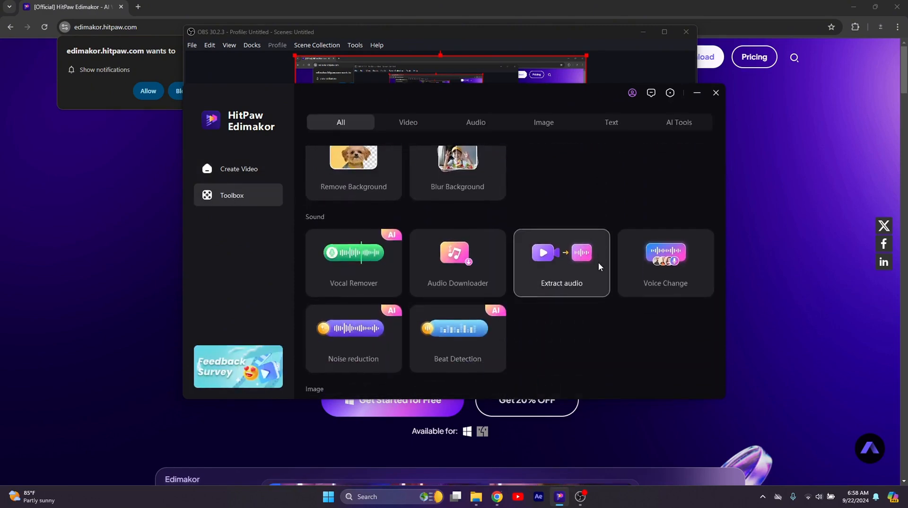
{"action": "scroll", "scroll_direction": "down", "scroll_amount": 3}
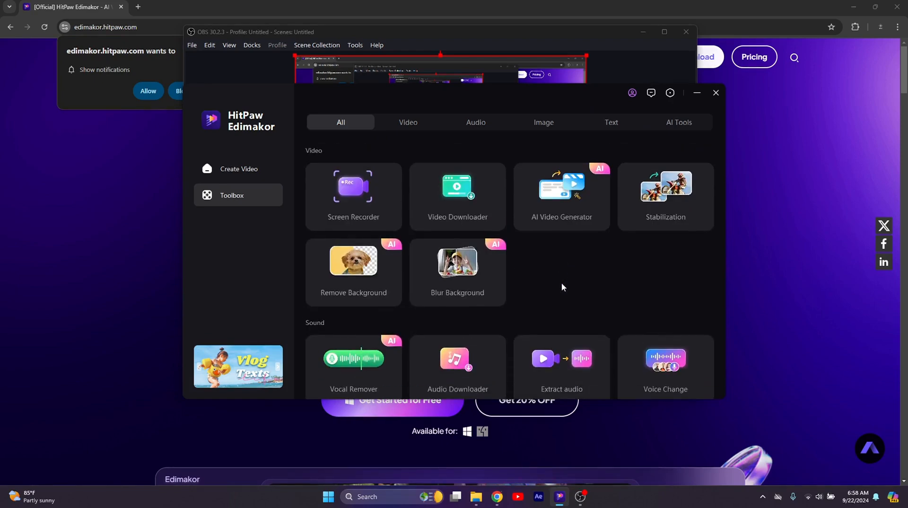
{"action": "left_click", "coordinate": [238, 169]}
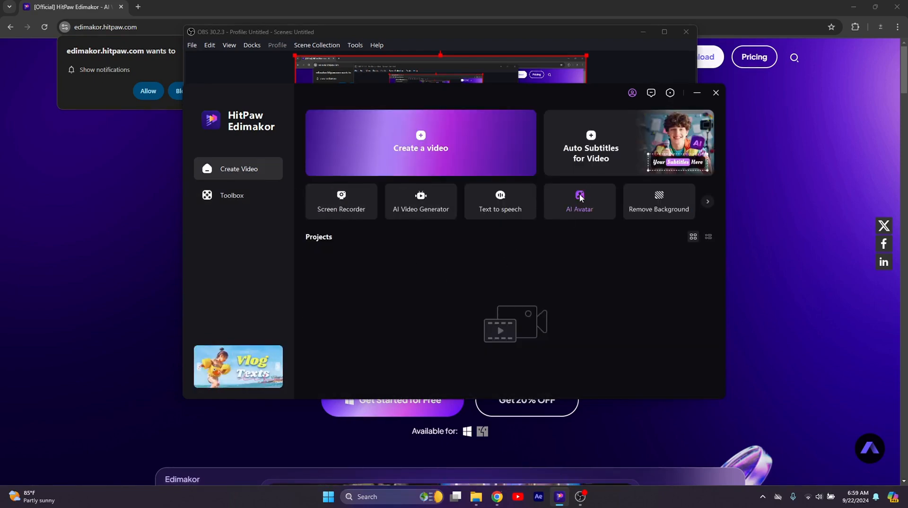
- Start an AI Avatar project and begin the text-to-speech script with 'Hey'
{"action": "left_click", "coordinate": [579, 202]}
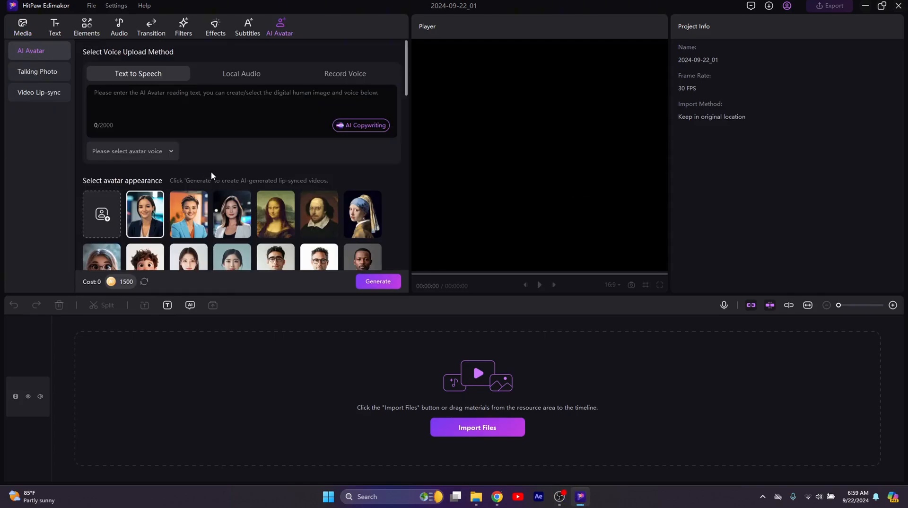
{"action": "scroll", "scroll_direction": "down", "scroll_amount": 3}
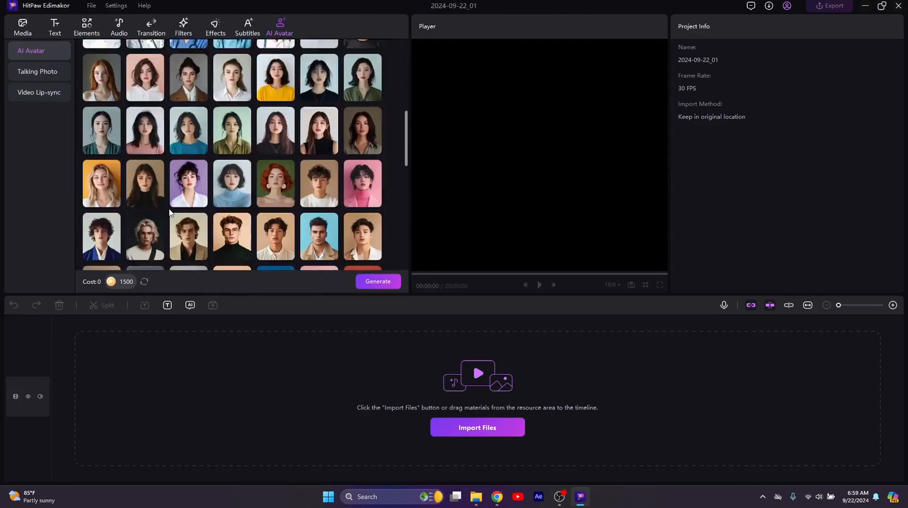
{"action": "scroll", "scroll_direction": "down", "scroll_amount": 3}
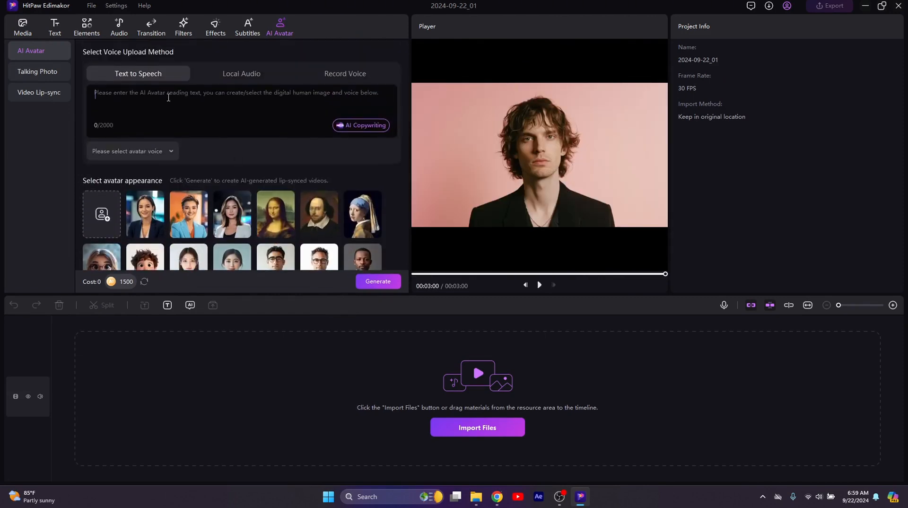
{"action": "type", "text": "Hey"}
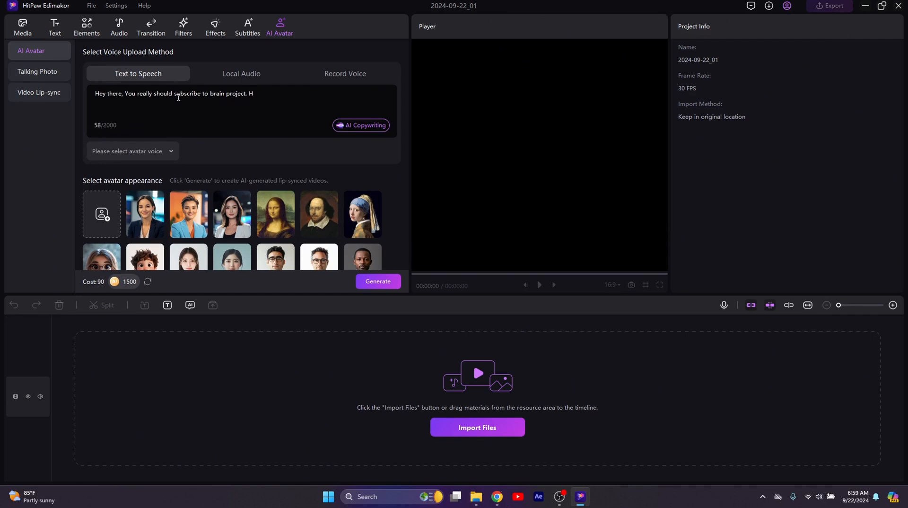
- Filter the text-to-speech voice list to the Chatting style voices
{"action": "left_click", "coordinate": [132, 152]}
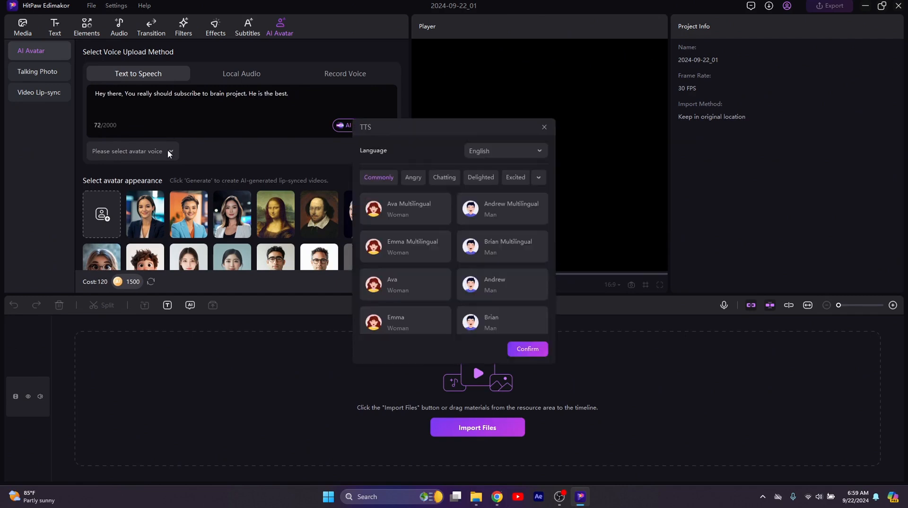
{"action": "mouse_move", "coordinate": [457, 204]}
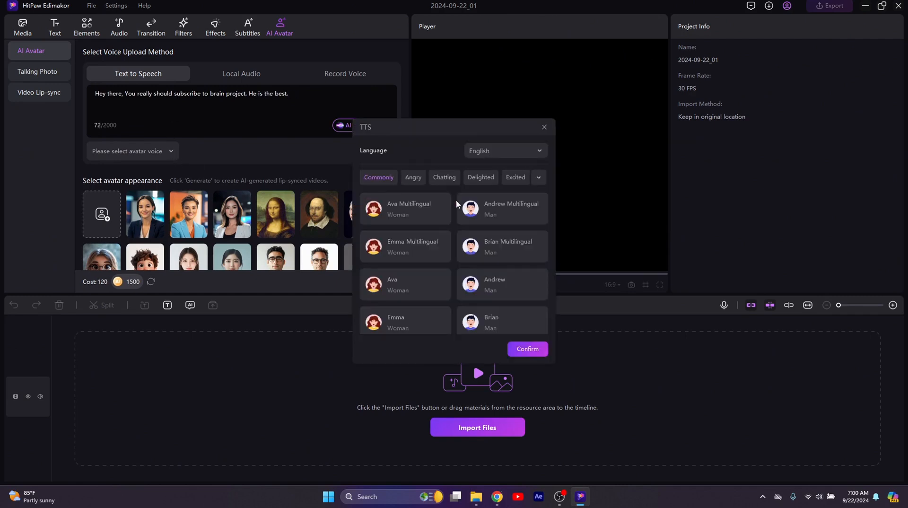
{"action": "scroll", "scroll_direction": "down", "scroll_amount": 3}
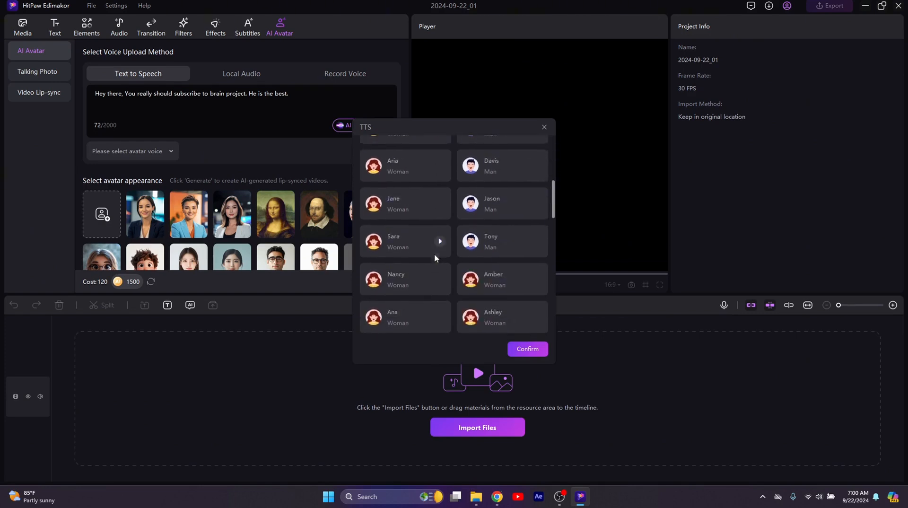
{"action": "scroll", "scroll_direction": "down", "scroll_amount": 3}
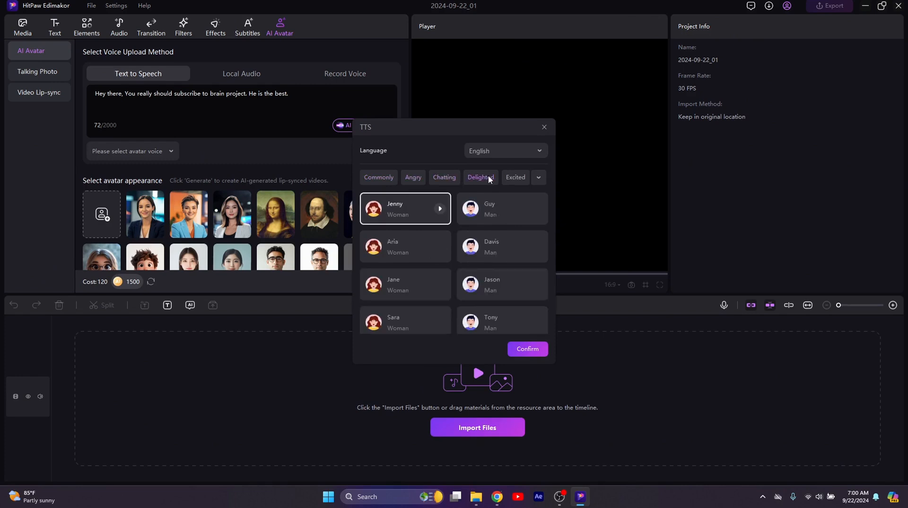
{"action": "left_click", "coordinate": [444, 178]}
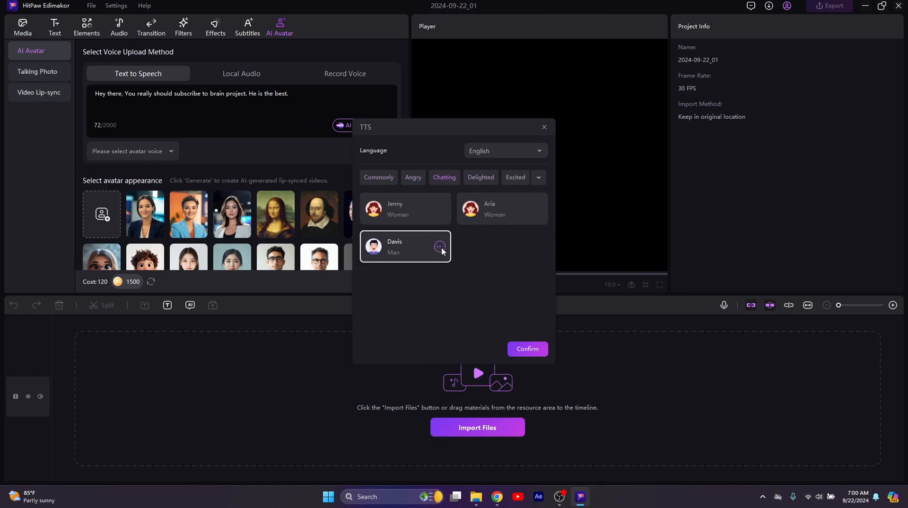
{"action": "mouse_move", "coordinate": [521, 323]}
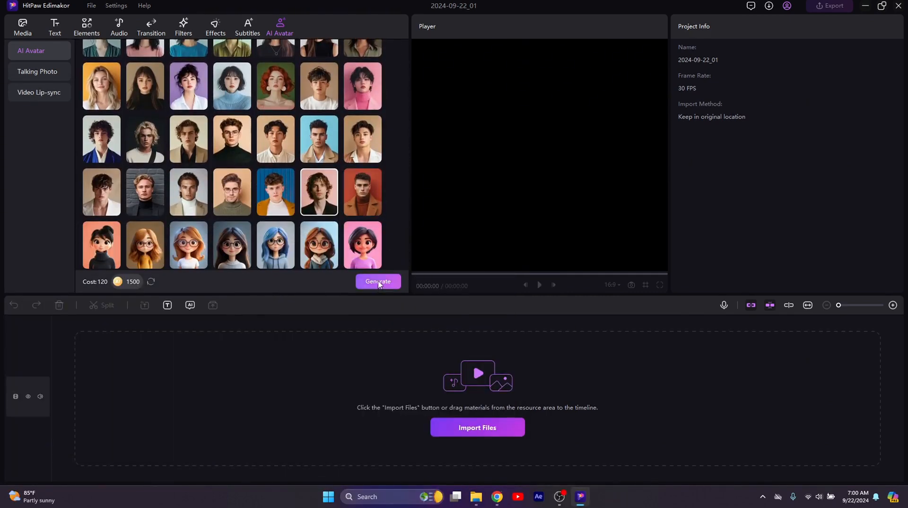
- Generate the lip-synced curly-haired avatar video, then switch to the Talking Photo feature
{"action": "left_click", "coordinate": [378, 284]}
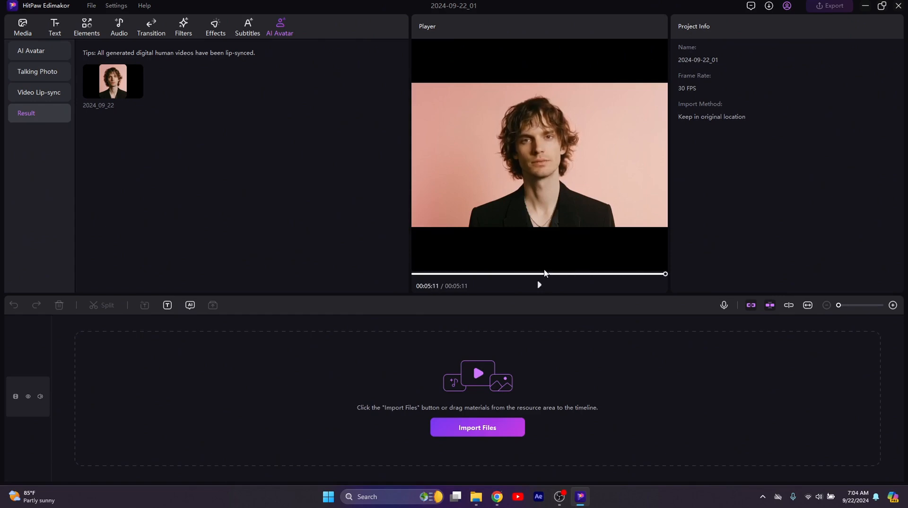
{"action": "mouse_move", "coordinate": [539, 284]}
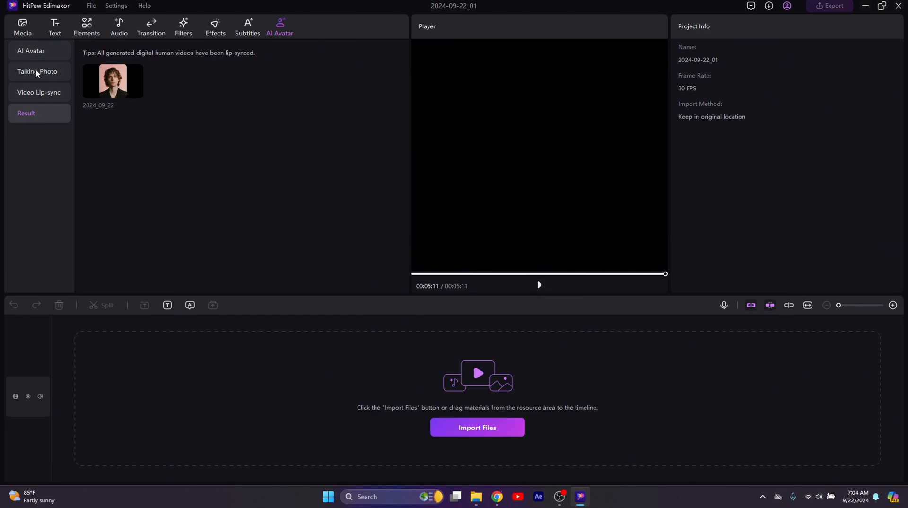
{"action": "left_click", "coordinate": [38, 72]}
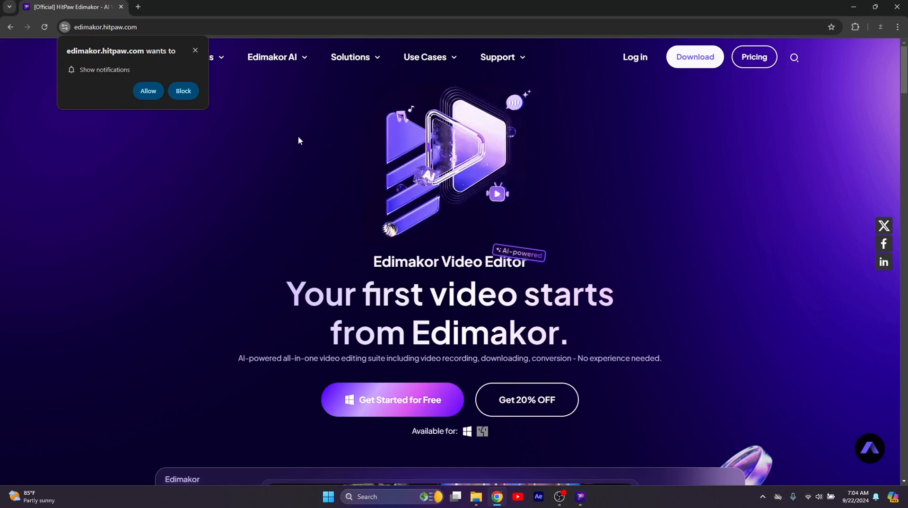
- Find Ryan Reynolds image results and enlarge the smiling close-up portrait
{"action": "type", "text": "ryan reynolds"}
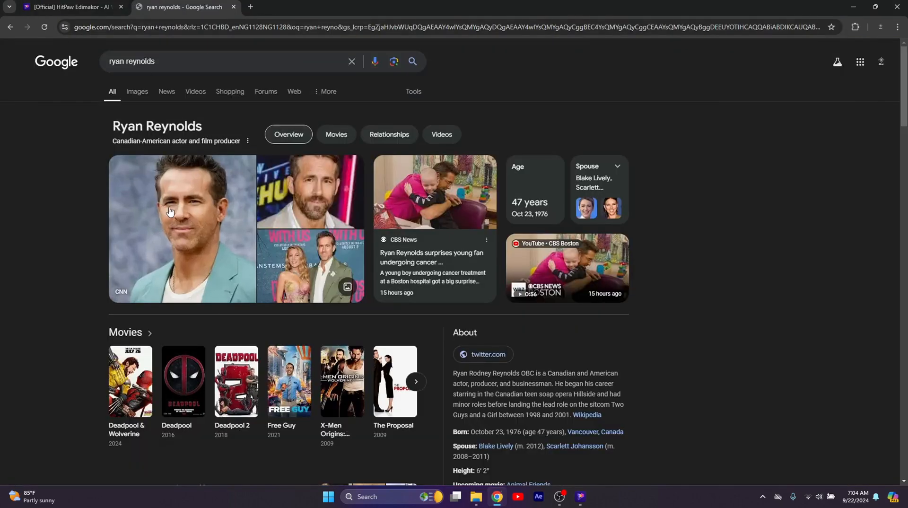
{"action": "left_click", "coordinate": [137, 90]}
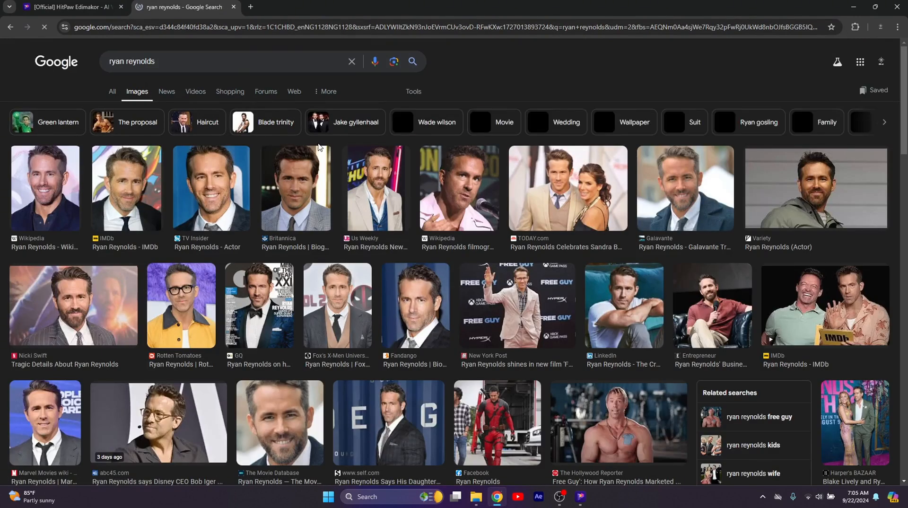
{"action": "left_click", "coordinate": [684, 188]}
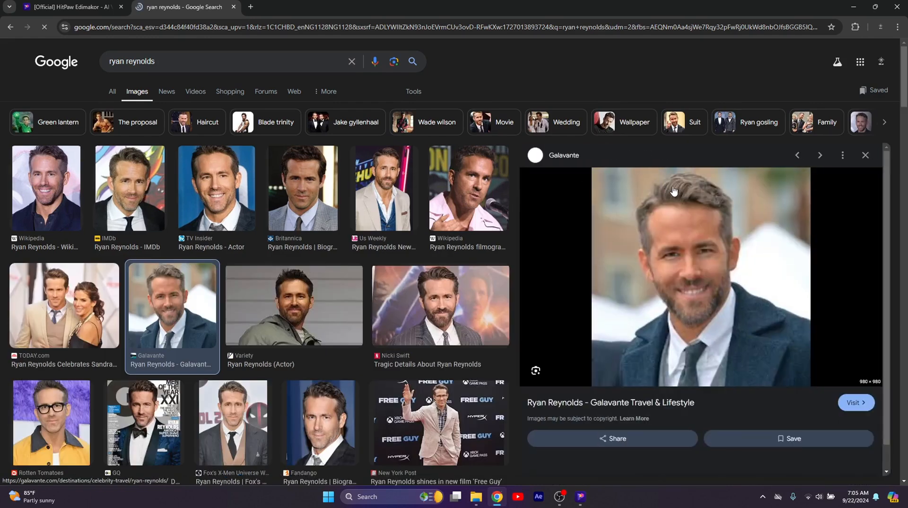
- Save the portrait as Ryan-Reynolds-2 in the B-Downloads folder
{"action": "right_click", "coordinate": [674, 191]}
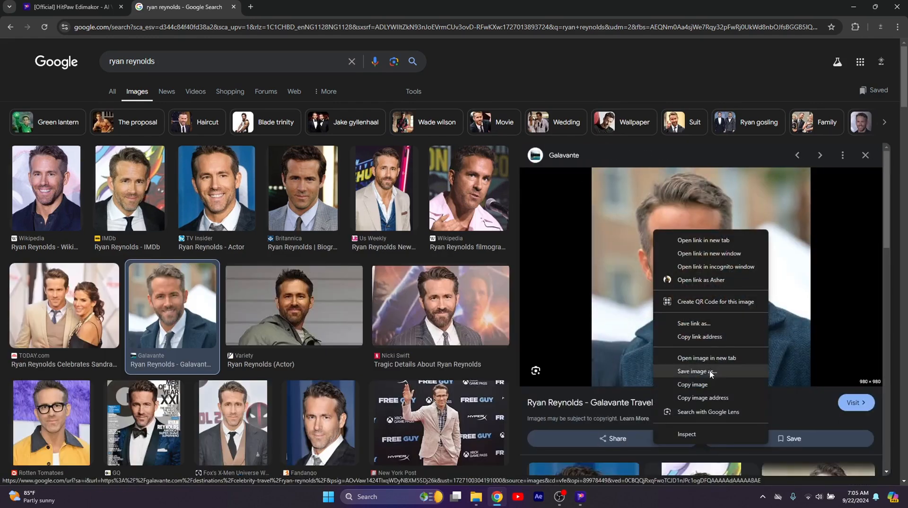
{"action": "left_click", "coordinate": [696, 372]}
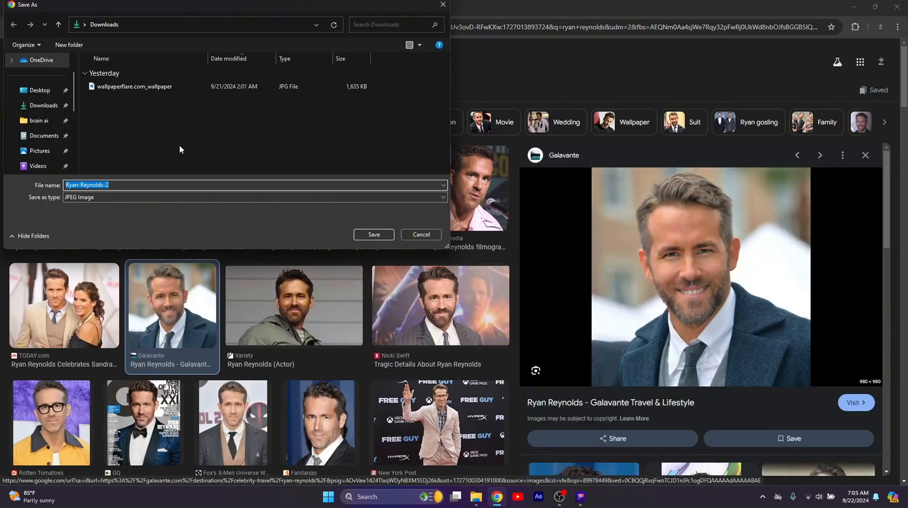
{"action": "left_click", "coordinate": [47, 106]}
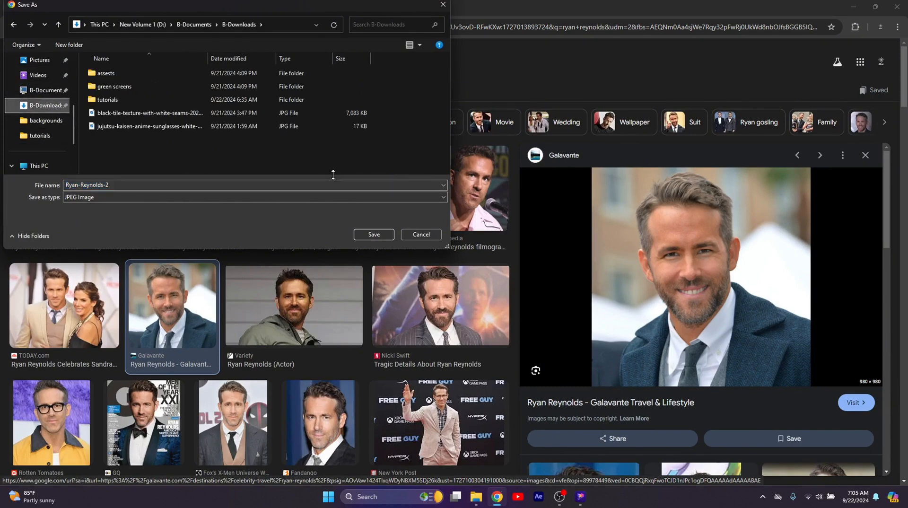
{"action": "left_click", "coordinate": [374, 235]}
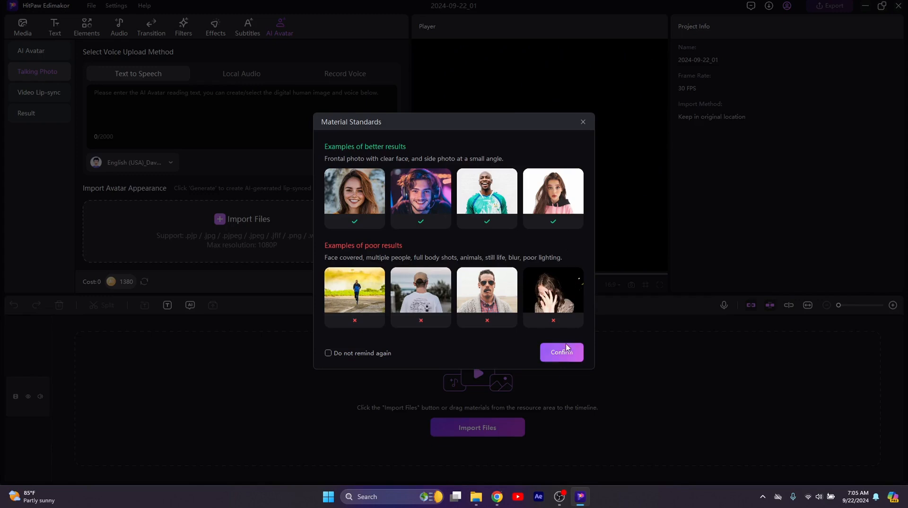
- Accept the photo guidelines and browse to B-Downloads for the Ryan-Reynolds-2 photo
{"action": "left_click", "coordinate": [561, 352]}
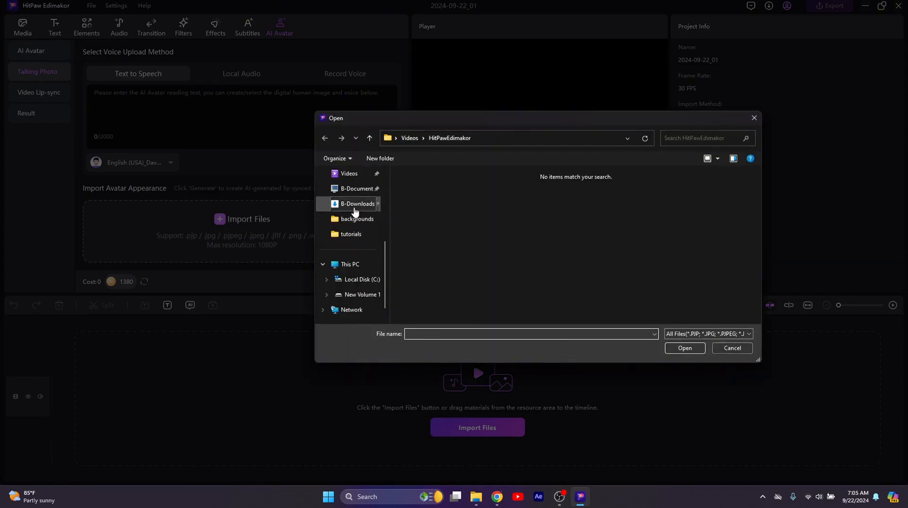
{"action": "left_click", "coordinate": [684, 348]}
{"action": "type", "text": "If you like, you"}
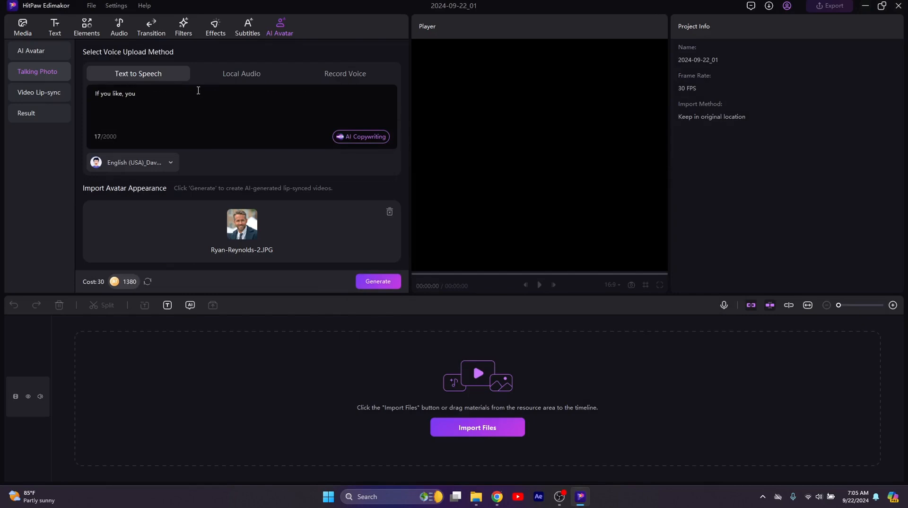
- Finish the script 'can subscribe to brain project. It helps him.' and set its voice to Brian Multilingual
{"action": "type", "text": "can subscribe to brain project. It helps him."}
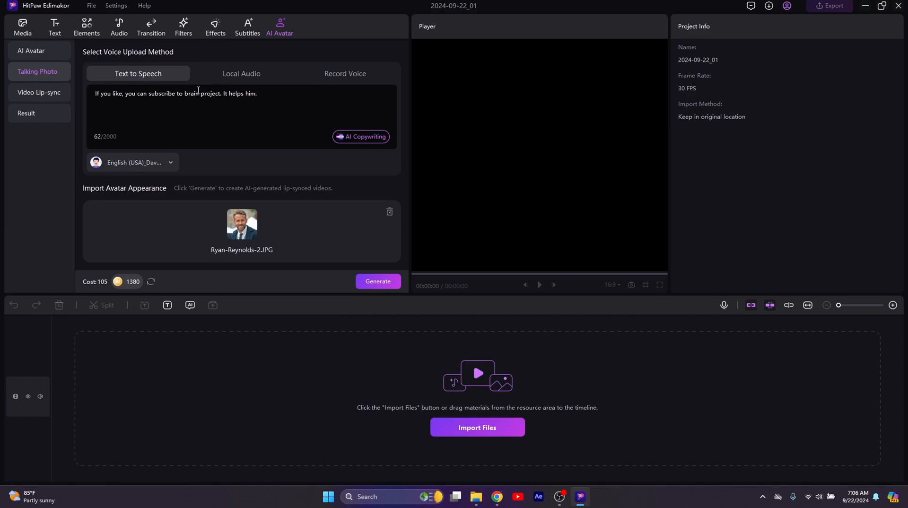
{"action": "left_click", "coordinate": [134, 162]}
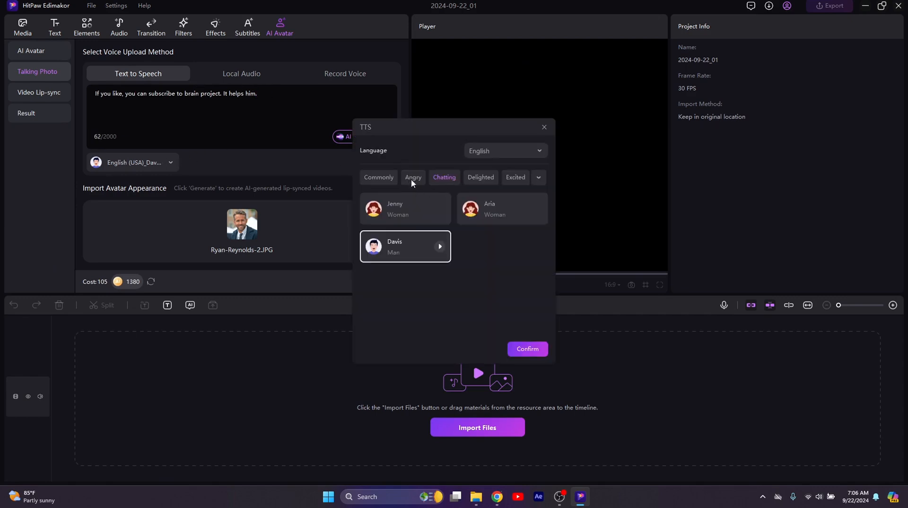
{"action": "left_click", "coordinate": [378, 178]}
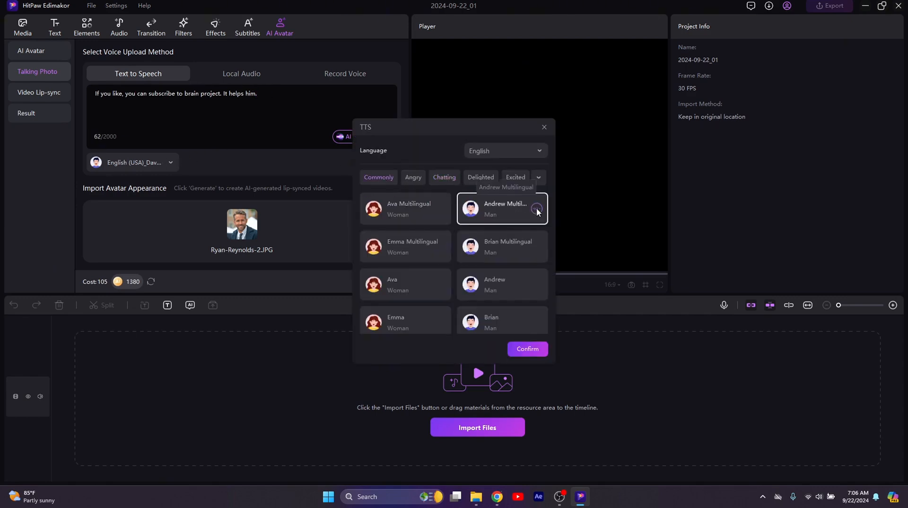
{"action": "left_click", "coordinate": [502, 246]}
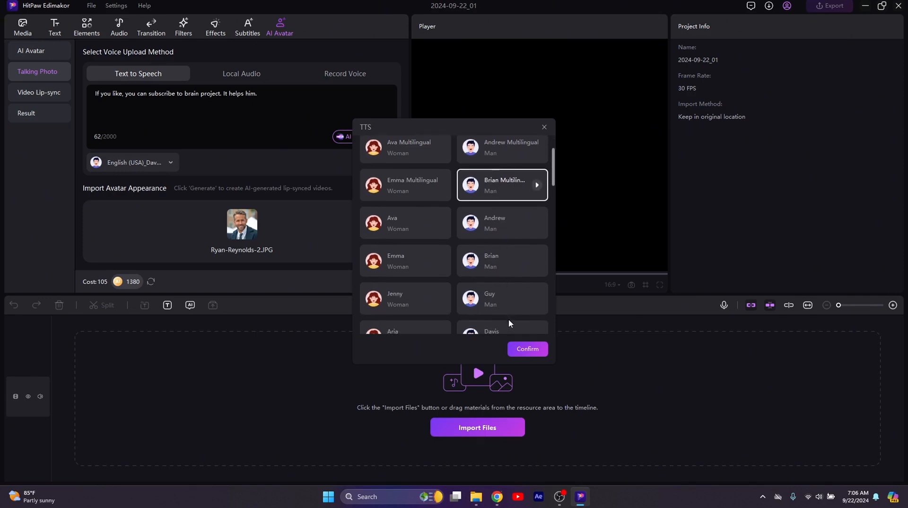
{"action": "left_click", "coordinate": [527, 349]}
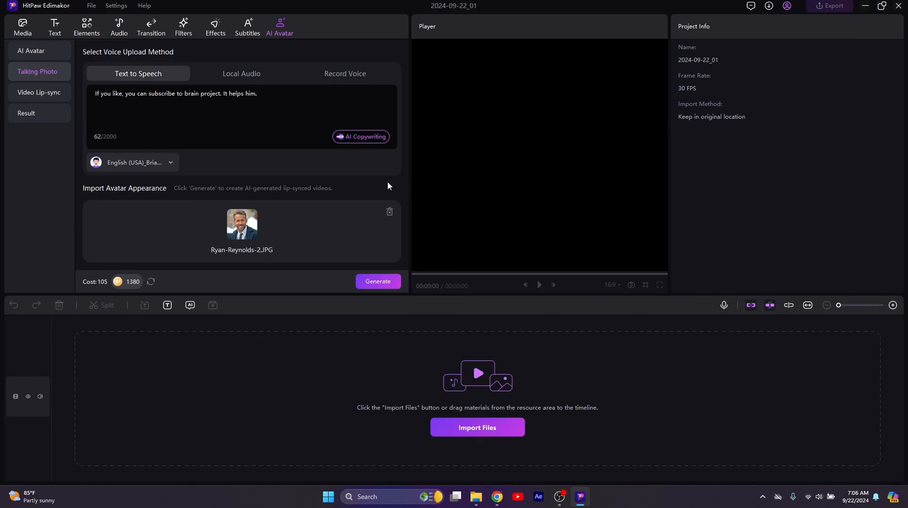